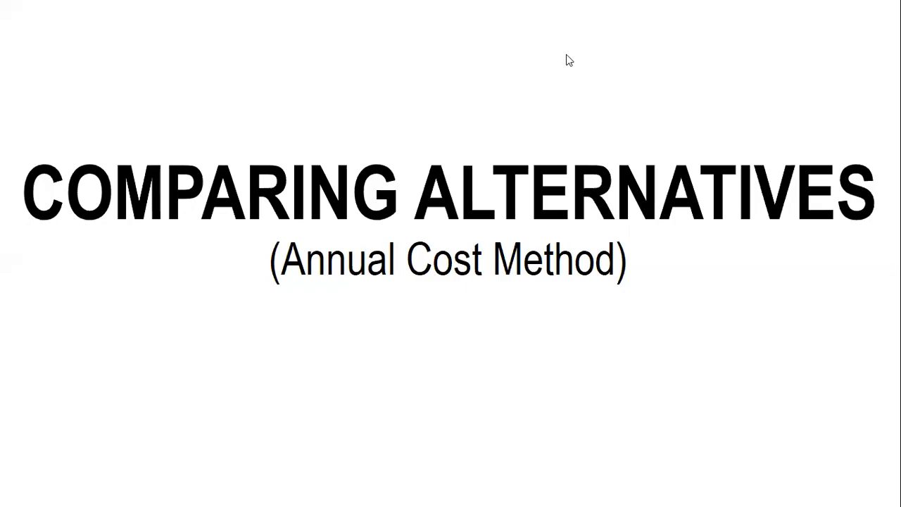
pyautogui.moveTo(712, 181)
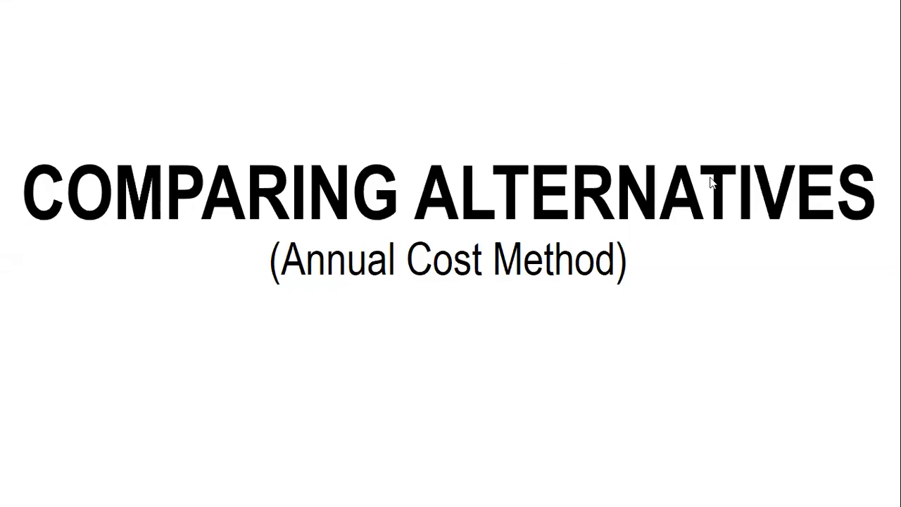
pyautogui.moveTo(707, 194)
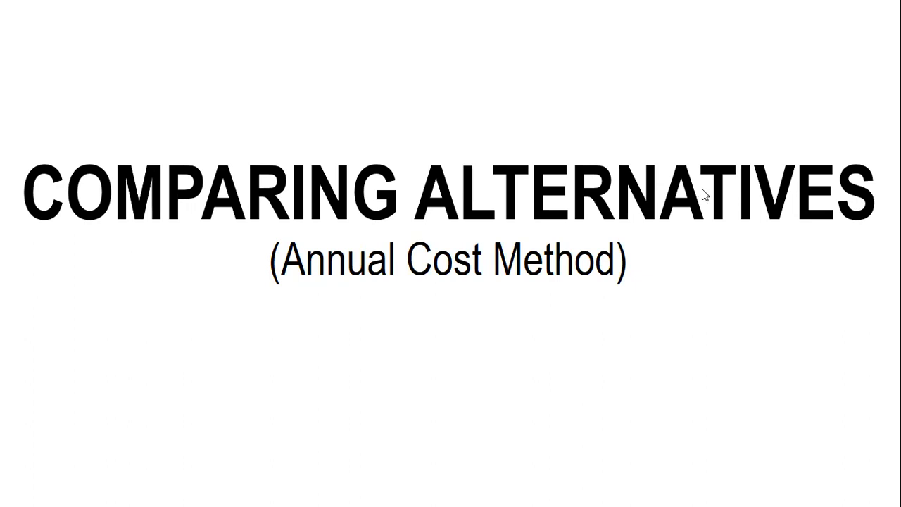
pyautogui.moveTo(769, 156)
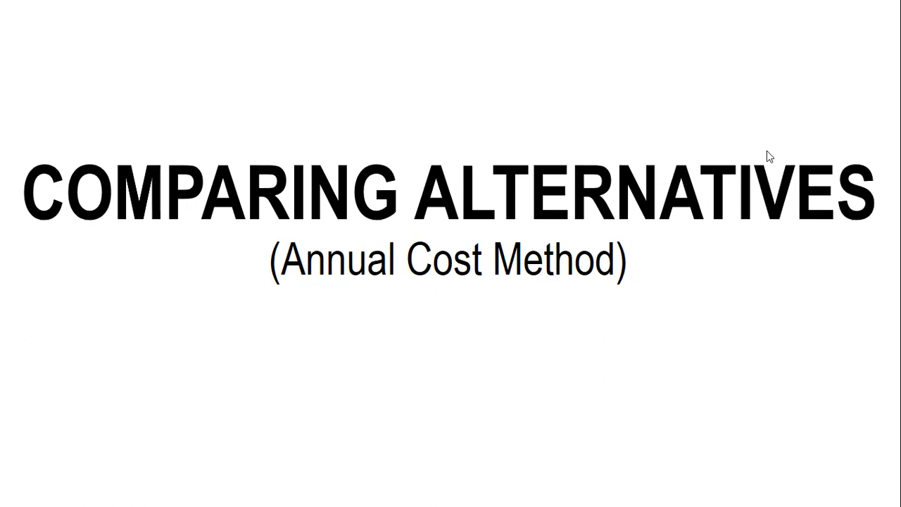
pyautogui.moveTo(365, 260)
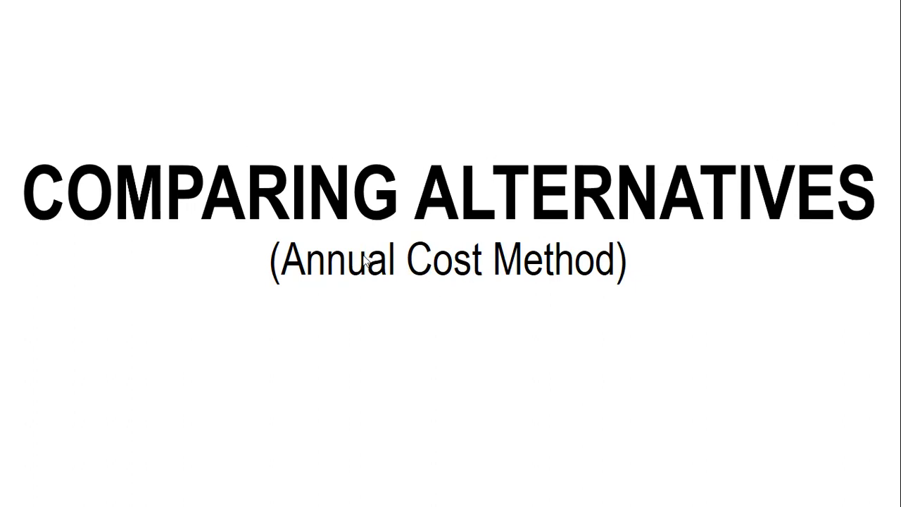
pyautogui.moveTo(662, 324)
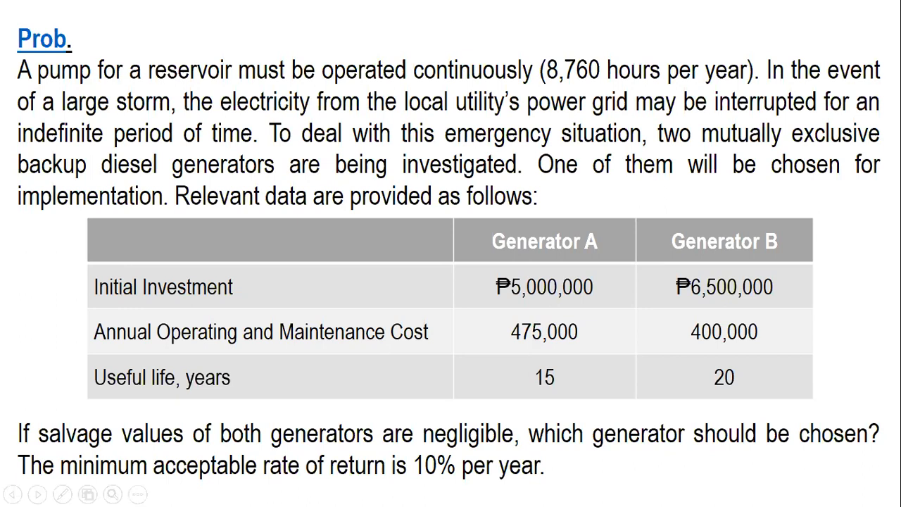
pyautogui.moveTo(422, 214)
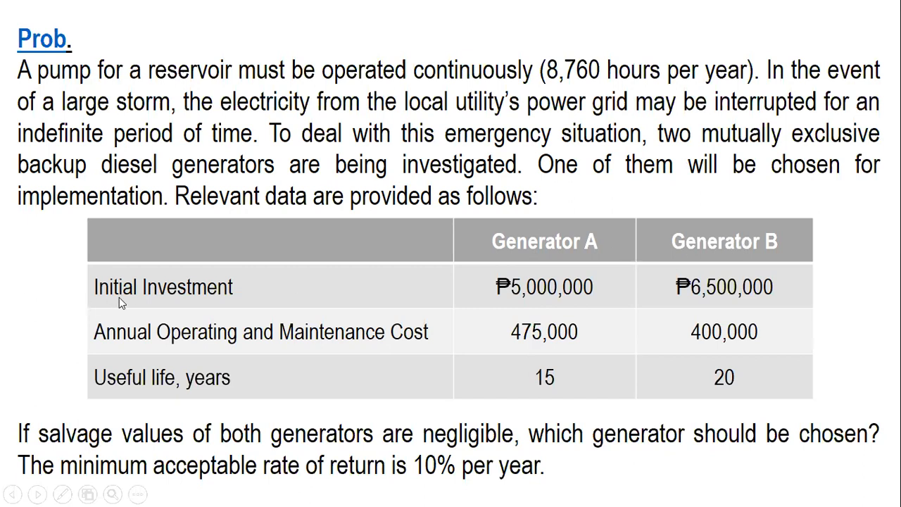
pyautogui.moveTo(98, 294)
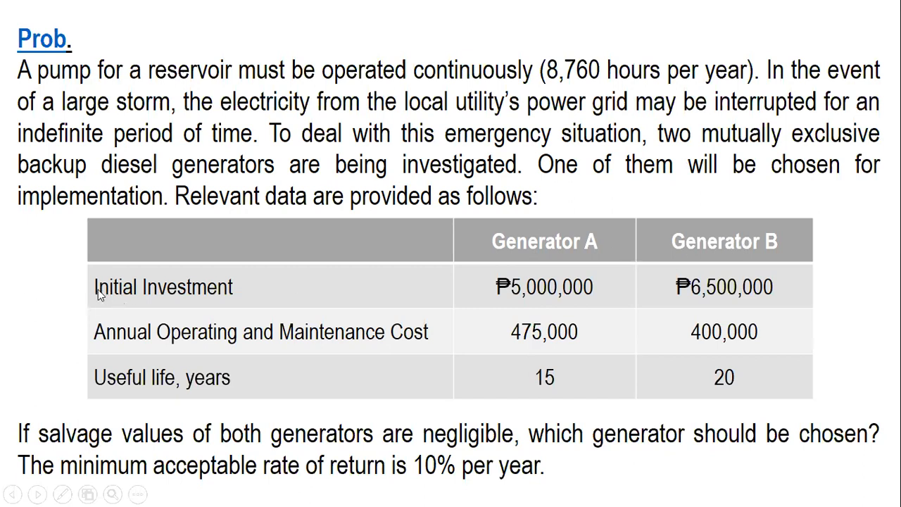
pyautogui.moveTo(345, 296)
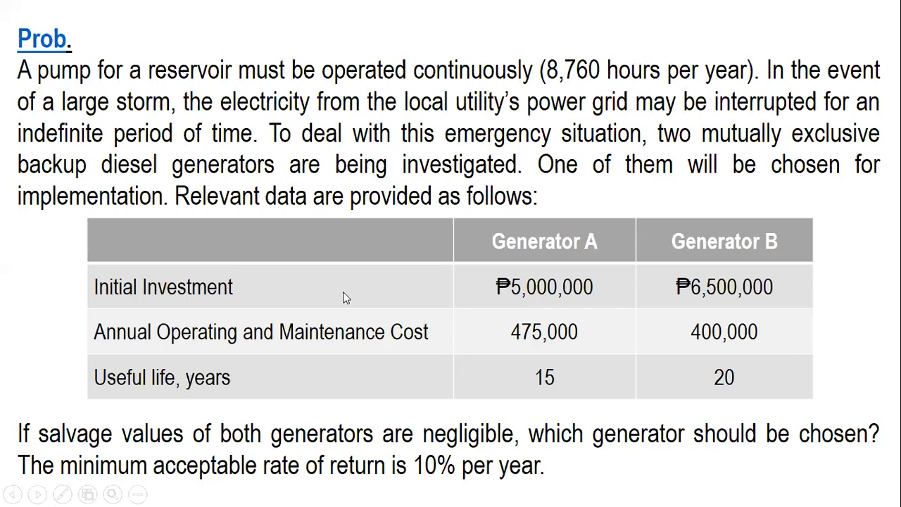
pyautogui.moveTo(450, 355)
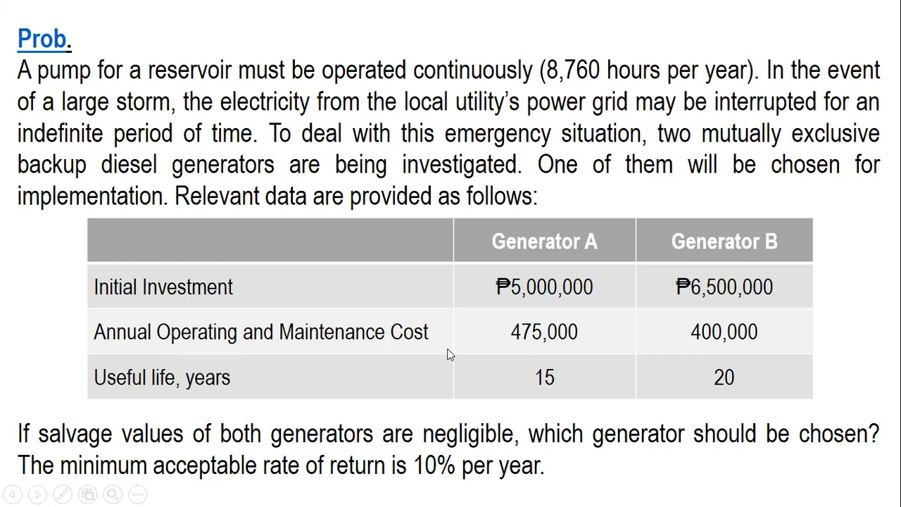
pyautogui.moveTo(124, 377)
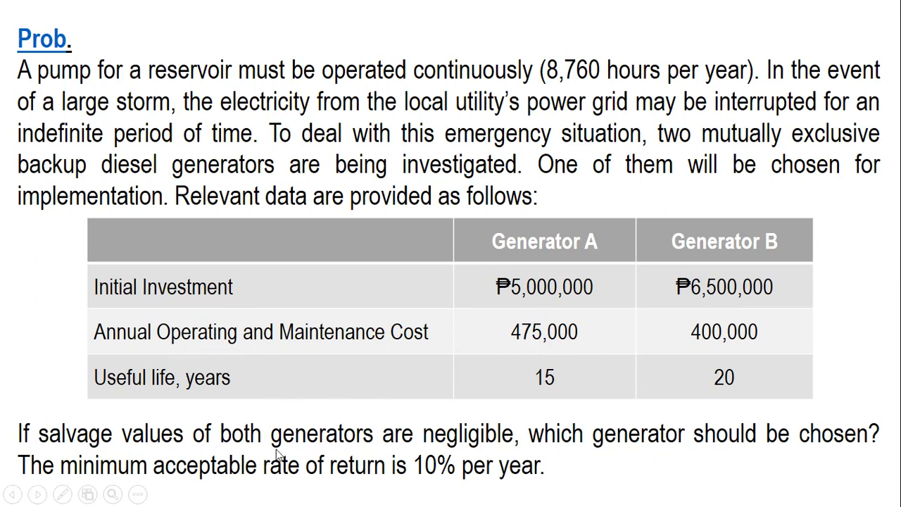
pyautogui.moveTo(554, 448)
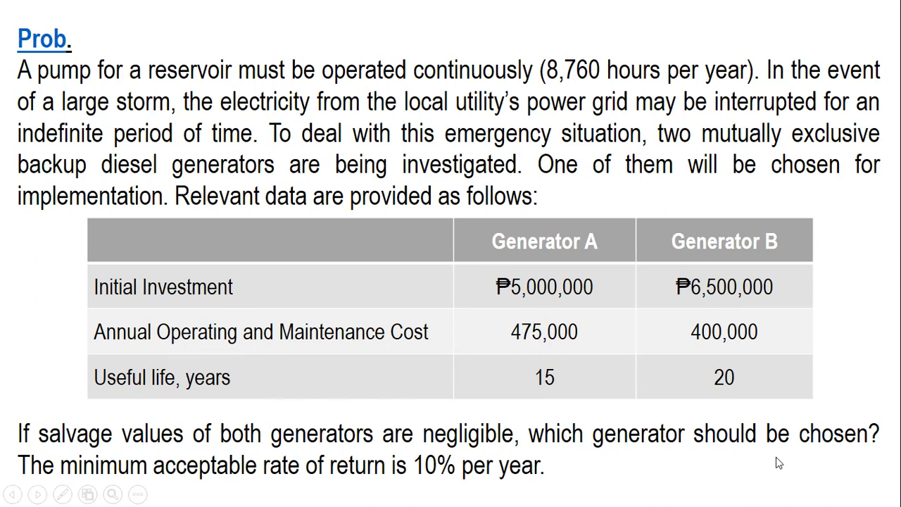
pyautogui.moveTo(143, 492)
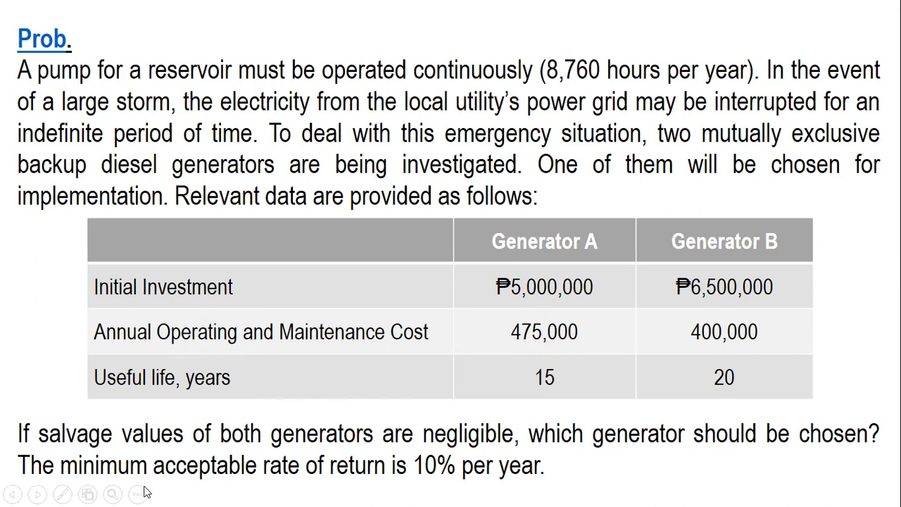
pyautogui.moveTo(220, 486)
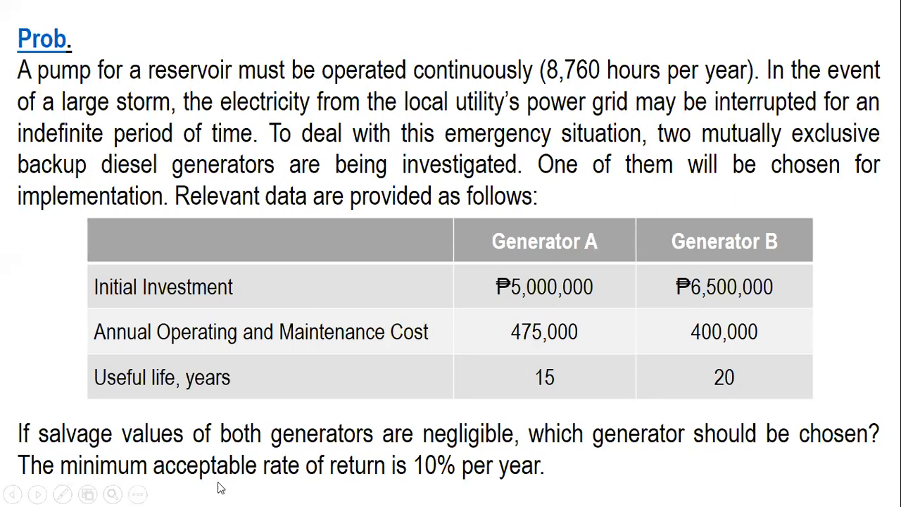
pyautogui.moveTo(576, 470)
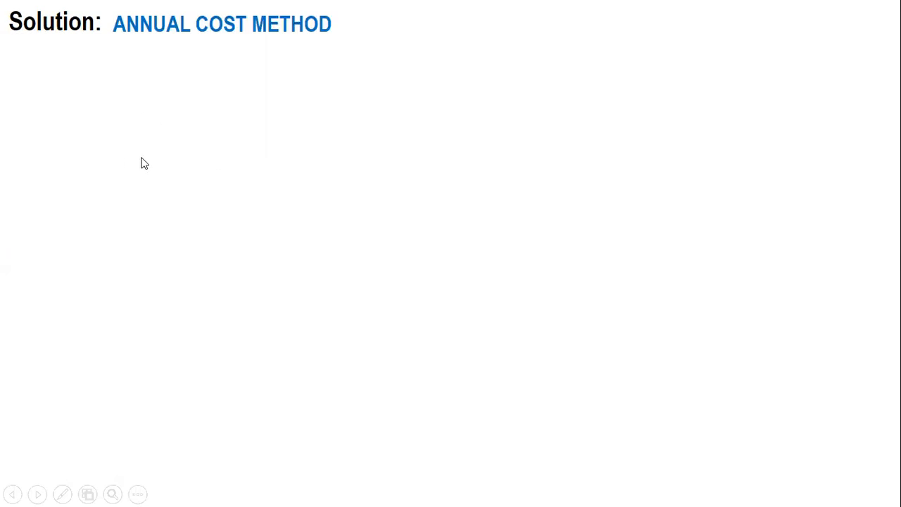
pyautogui.moveTo(118, 196)
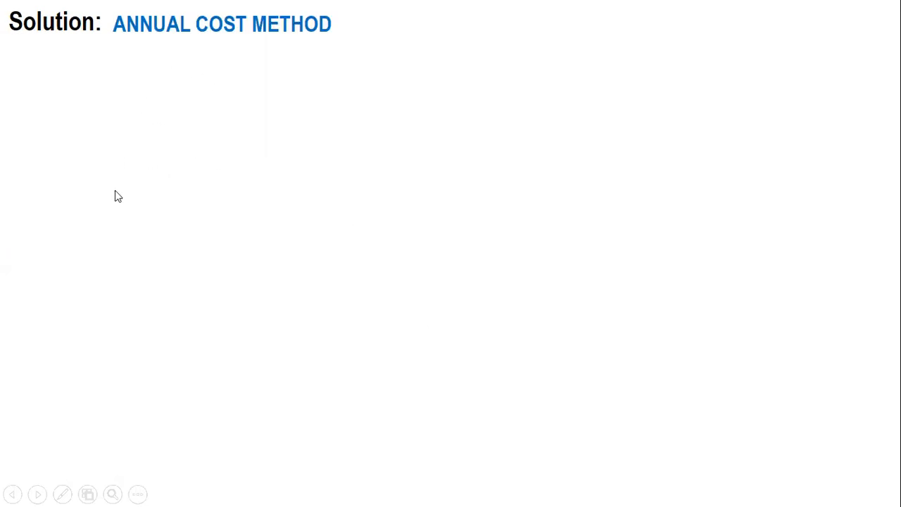
pyautogui.moveTo(250, 55)
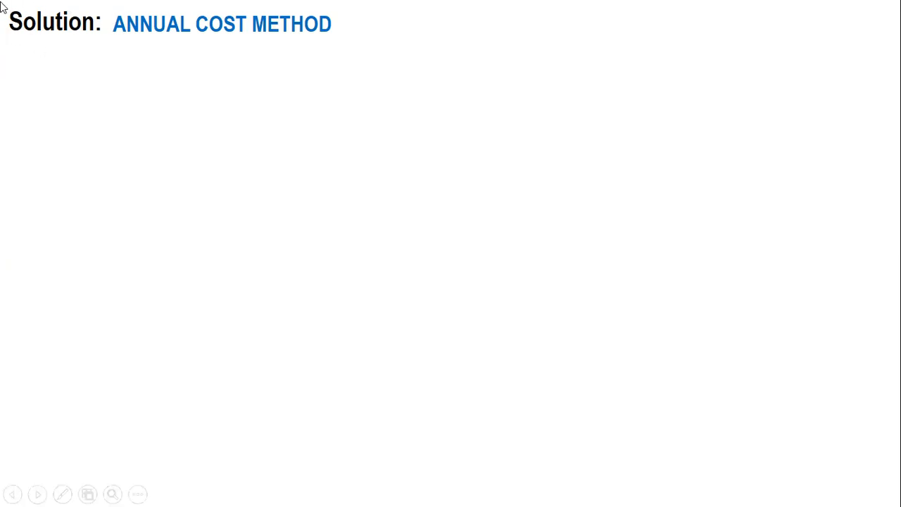
pyautogui.moveTo(245, 39)
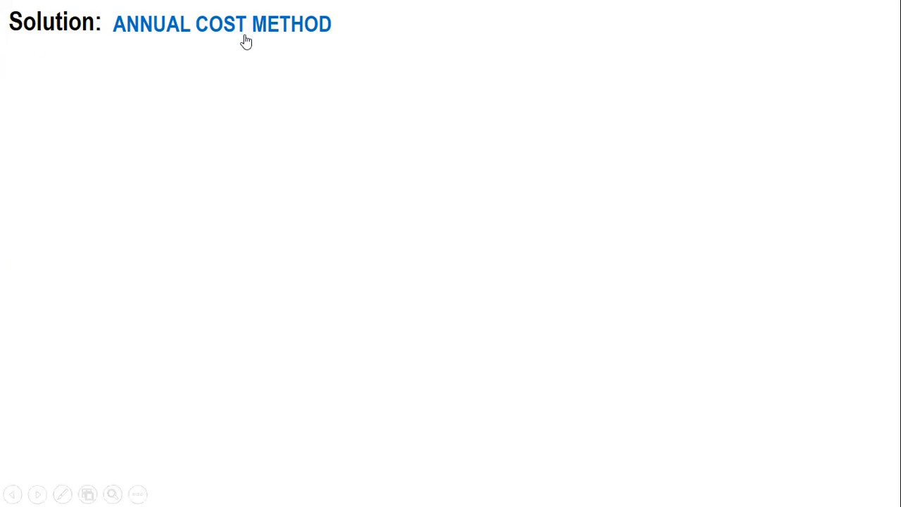
pyautogui.moveTo(248, 46)
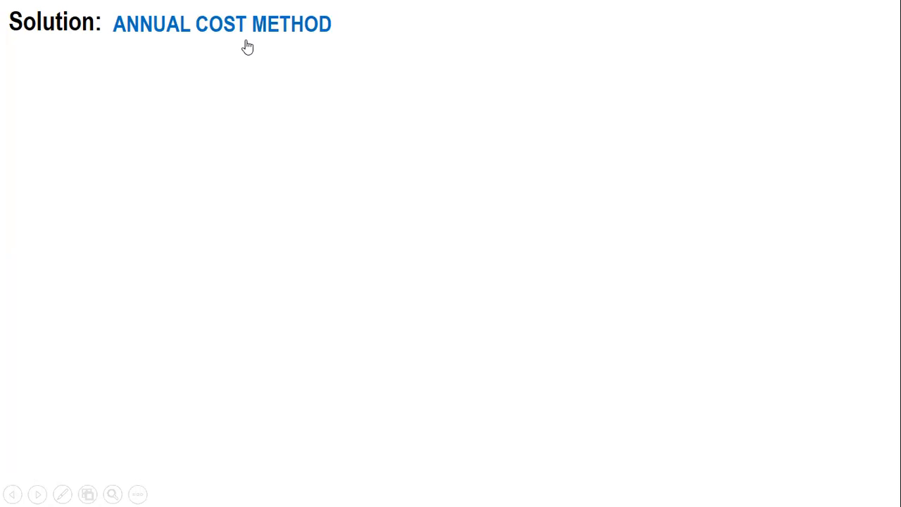
pyautogui.moveTo(212, 55)
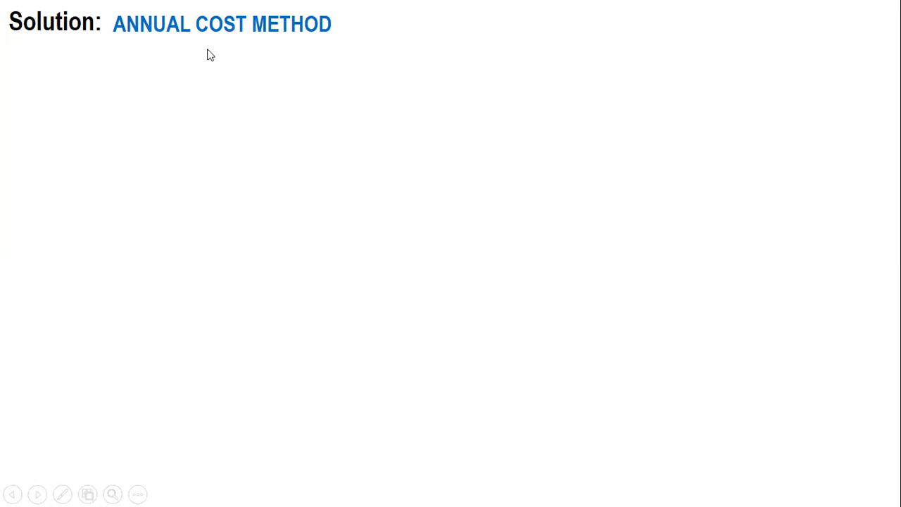
pyautogui.moveTo(118, 40)
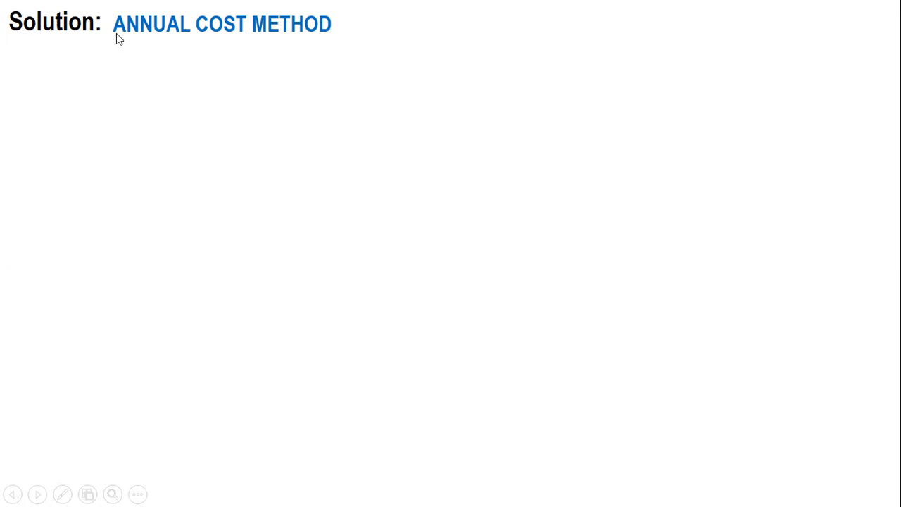
pyautogui.moveTo(324, 95)
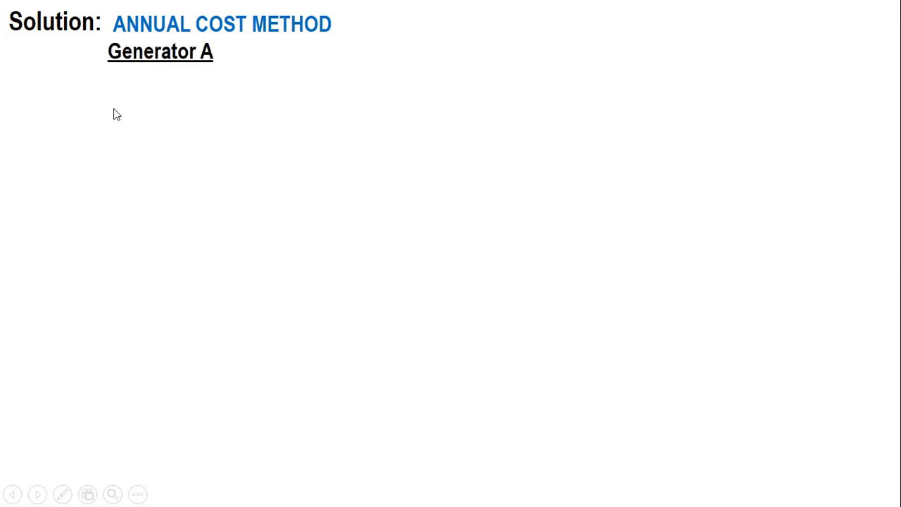
pyautogui.moveTo(172, 86)
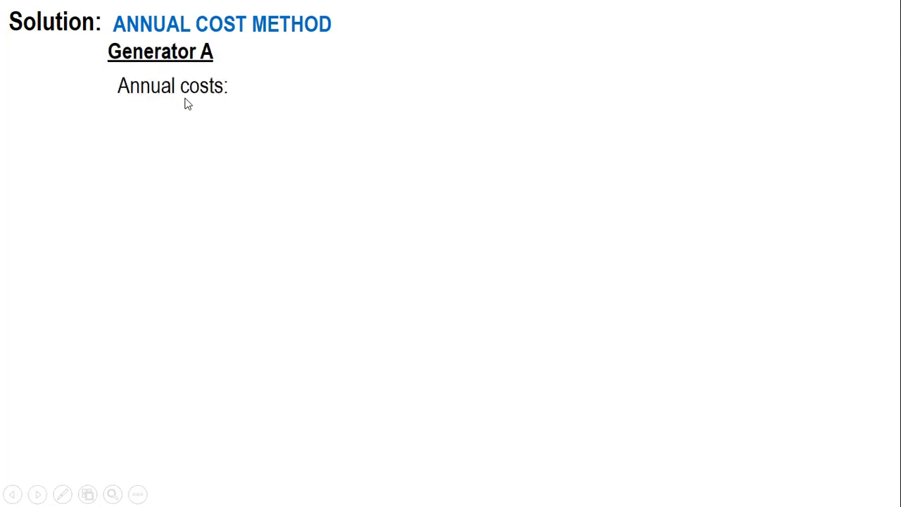
pyautogui.moveTo(169, 121)
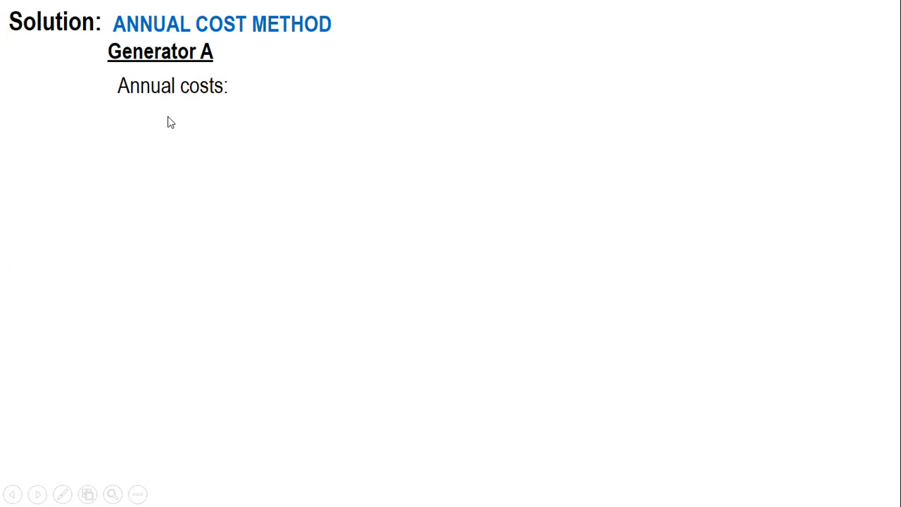
pyautogui.moveTo(163, 127)
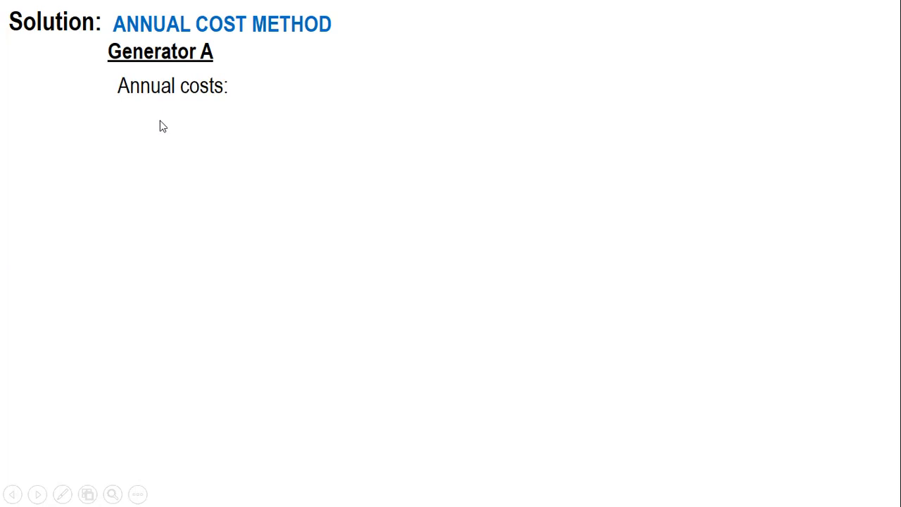
# Step: Add the 'Depreciation =' entry under Generator A's annual costs
pyautogui.write('Depreciation =')
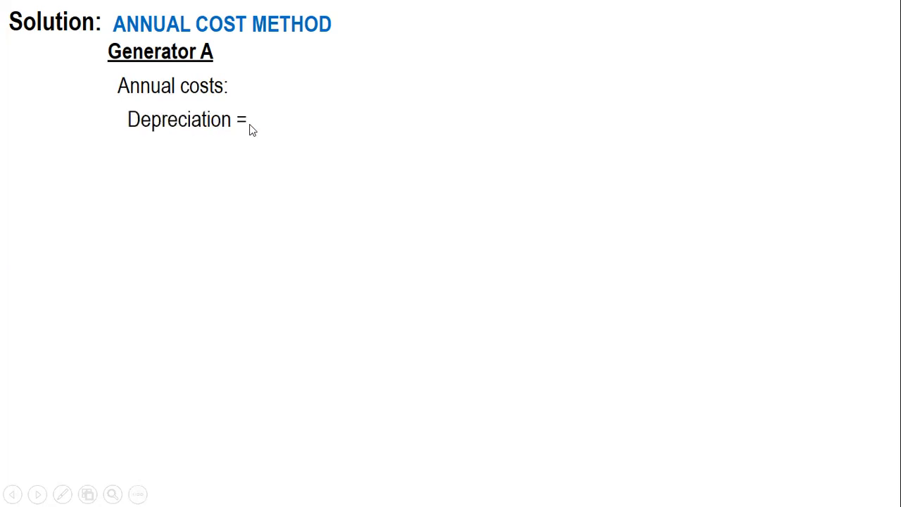
pyautogui.moveTo(262, 129)
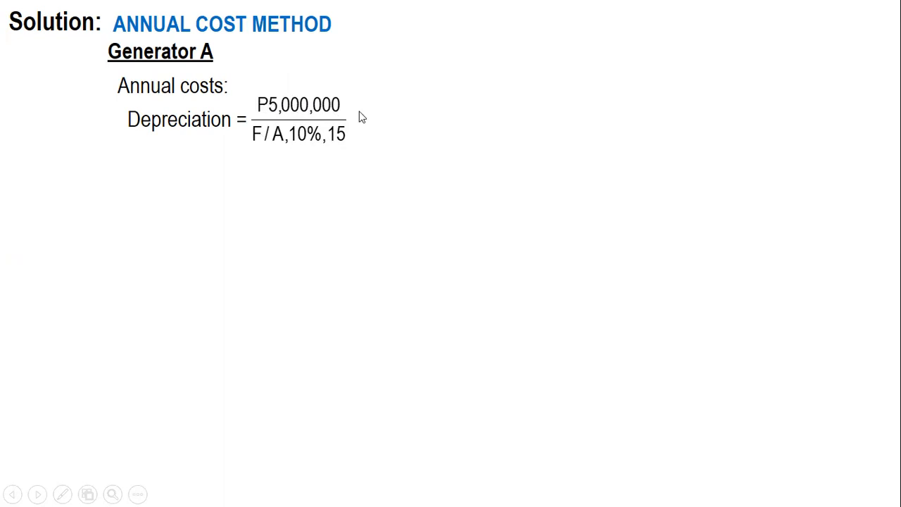
pyautogui.moveTo(252, 130)
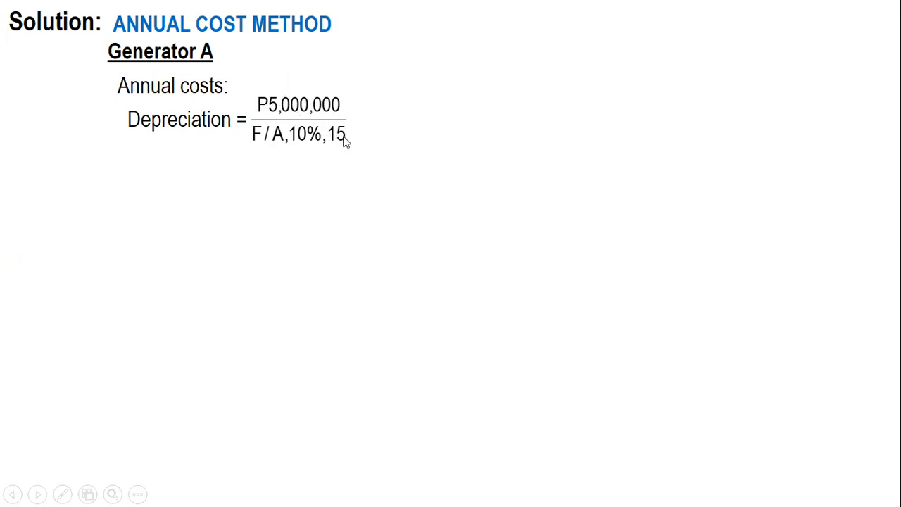
pyautogui.moveTo(373, 124)
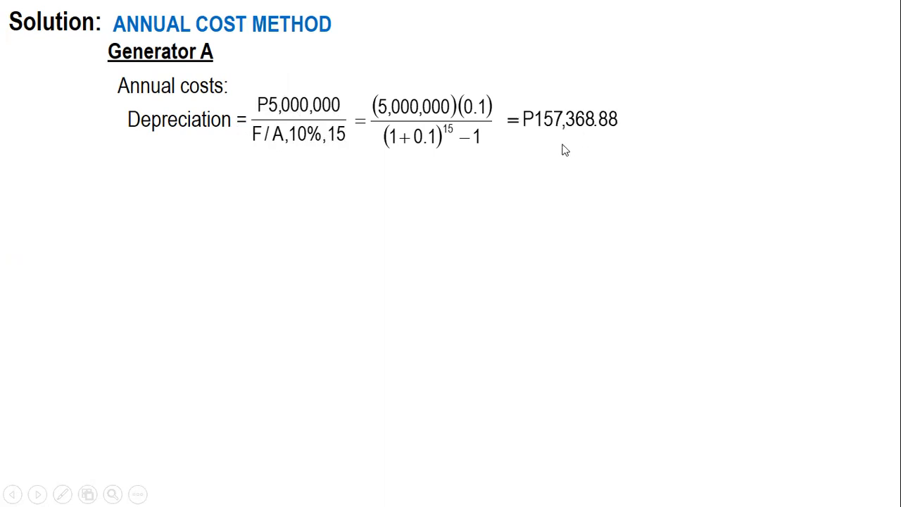
pyautogui.moveTo(528, 127)
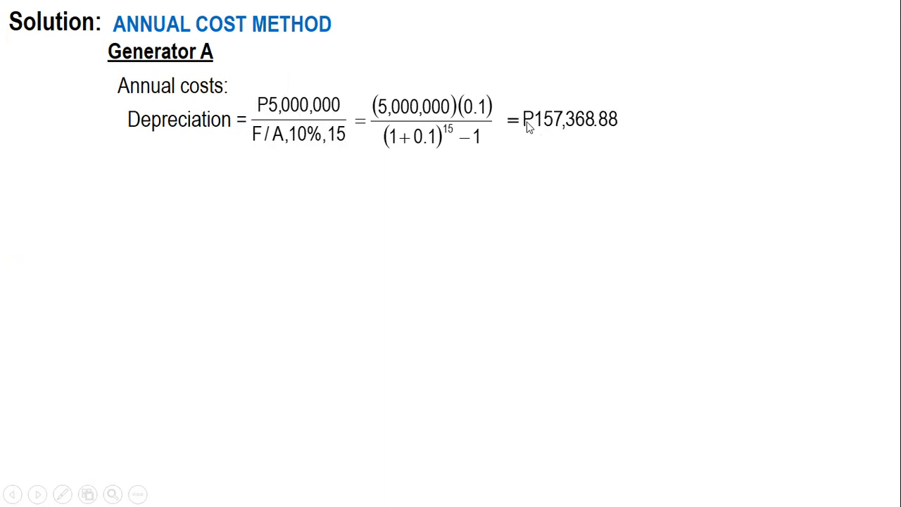
pyautogui.moveTo(651, 125)
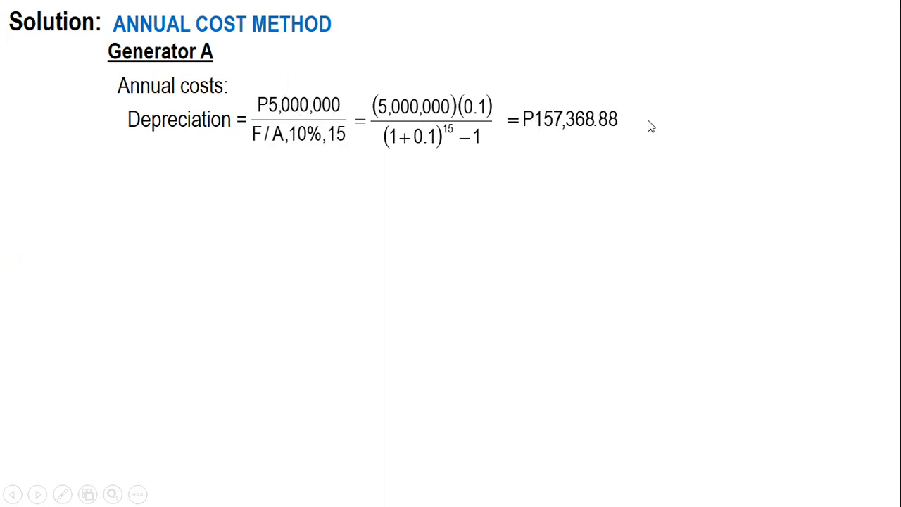
pyautogui.moveTo(191, 163)
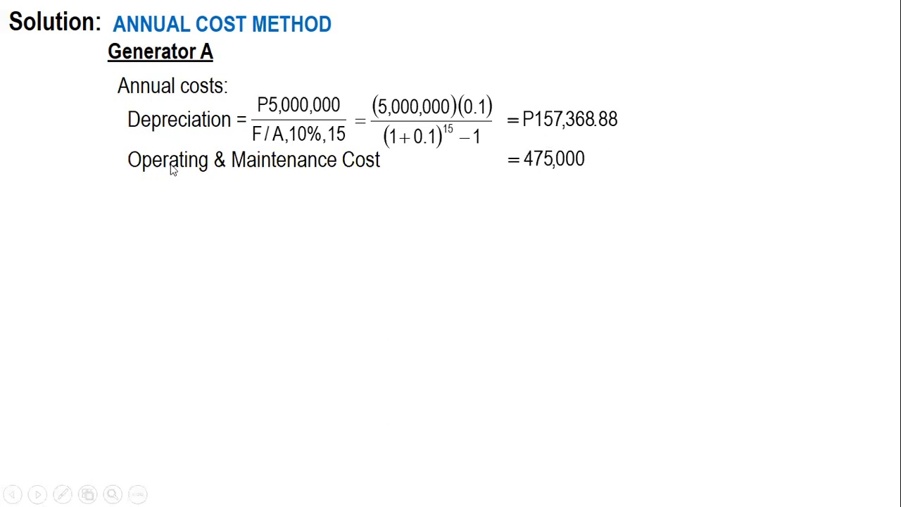
pyautogui.moveTo(400, 161)
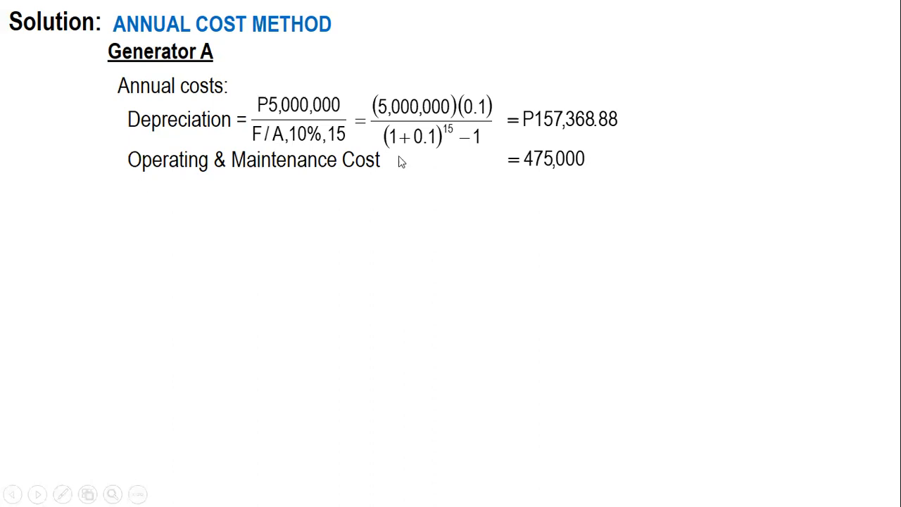
pyautogui.moveTo(148, 186)
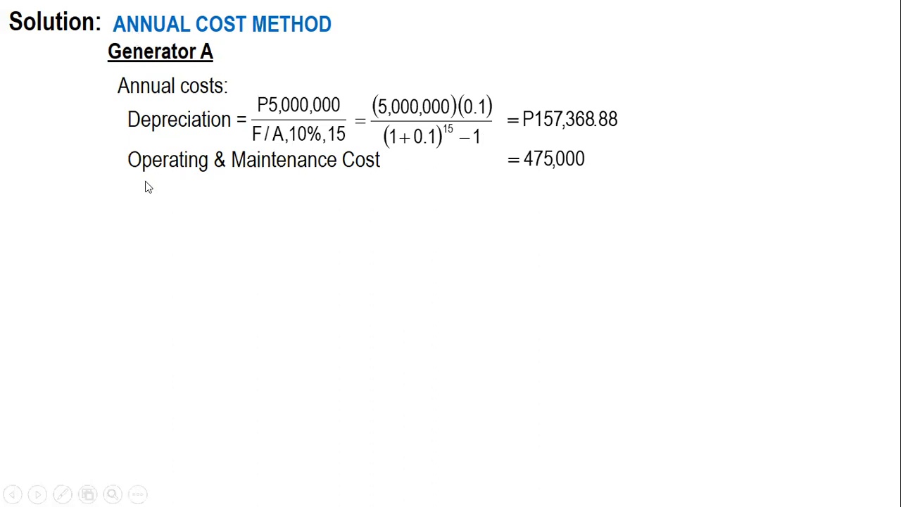
pyautogui.moveTo(148, 180)
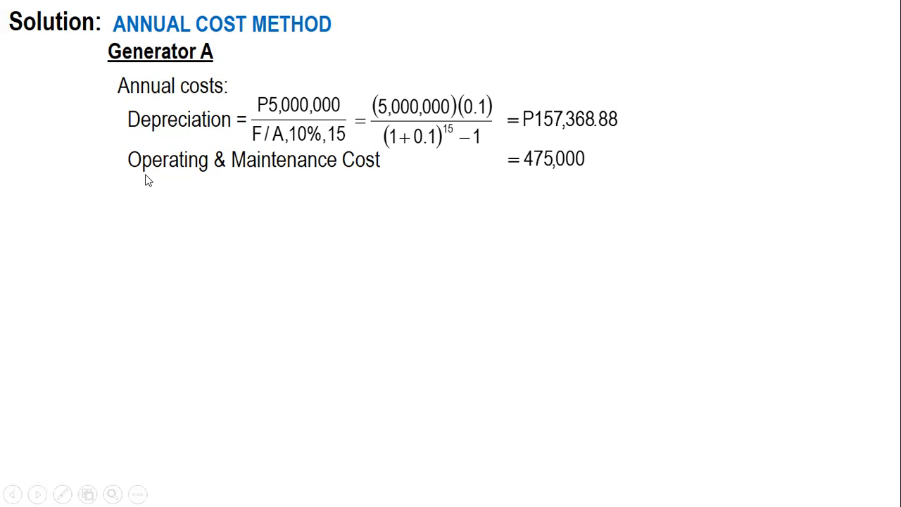
pyautogui.moveTo(141, 191)
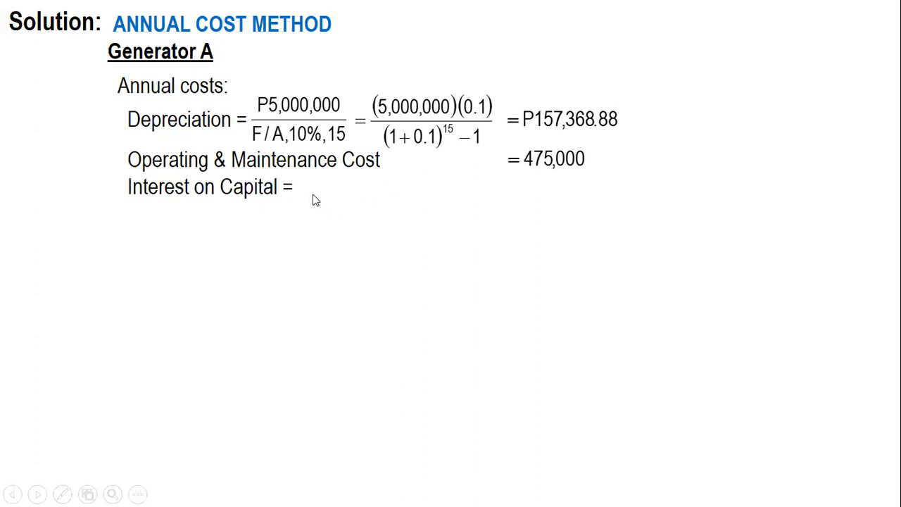
pyautogui.moveTo(341, 205)
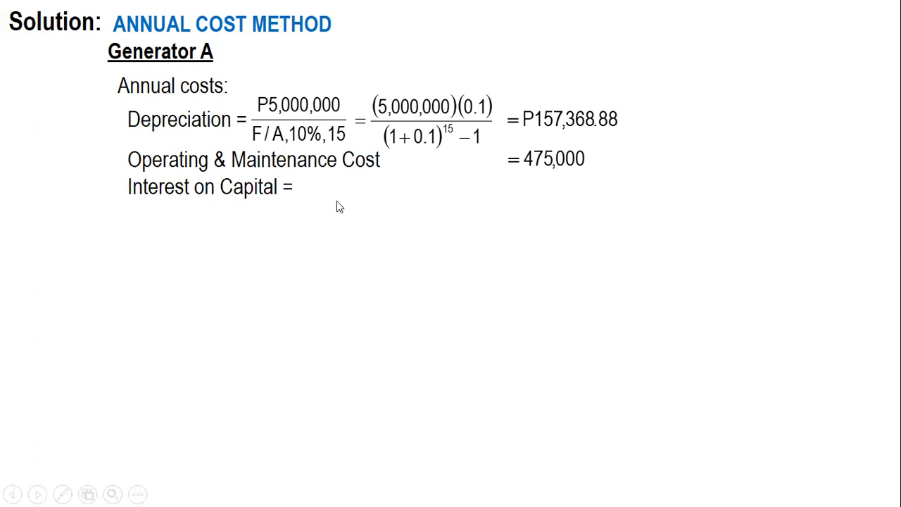
pyautogui.moveTo(323, 204)
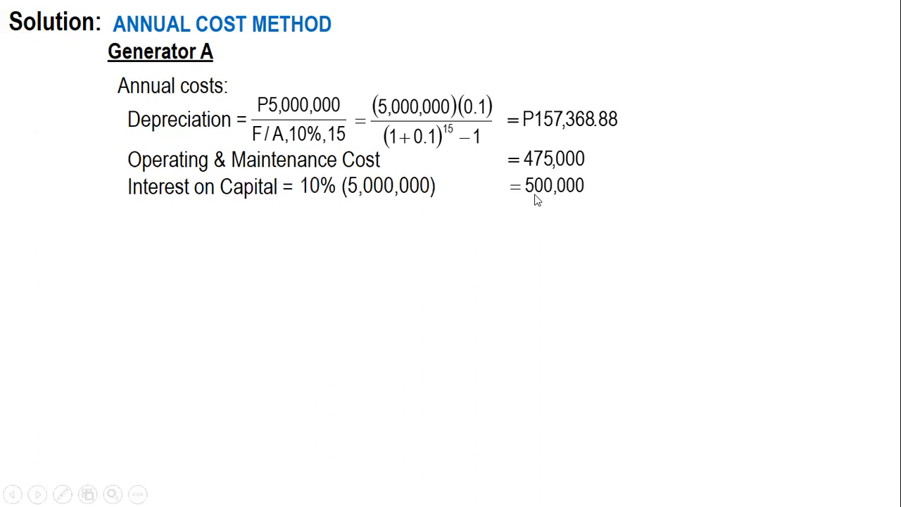
# Step: Highlight Generator A's interest on capital line of 500,000
pyautogui.moveTo(499, 196); pyautogui.dragTo(623, 195)
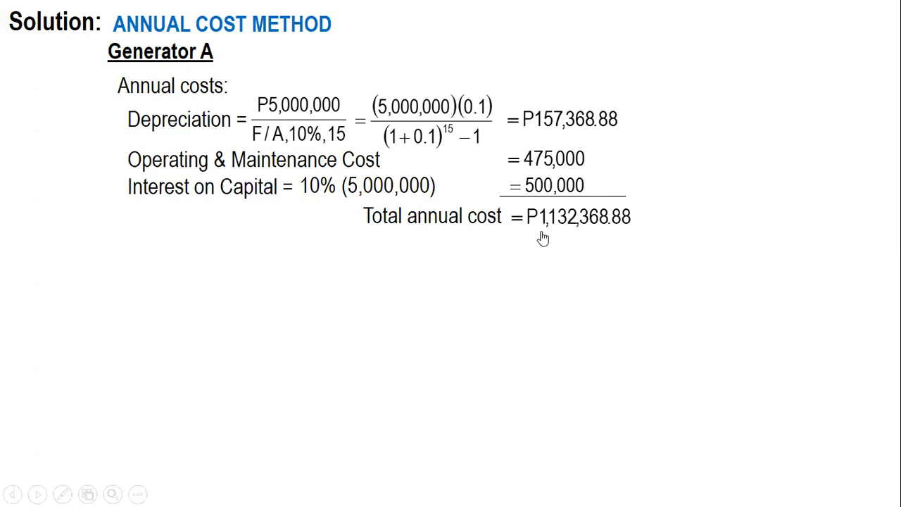
pyautogui.moveTo(555, 234)
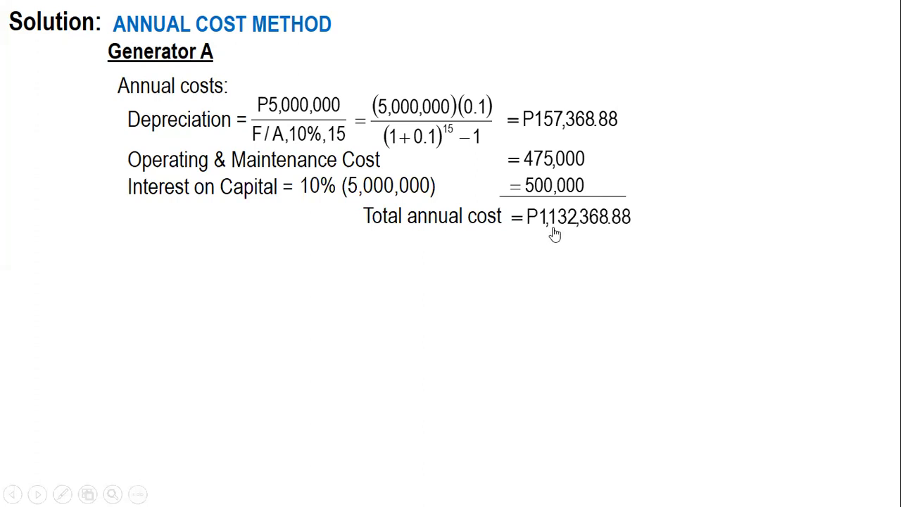
pyautogui.moveTo(606, 233)
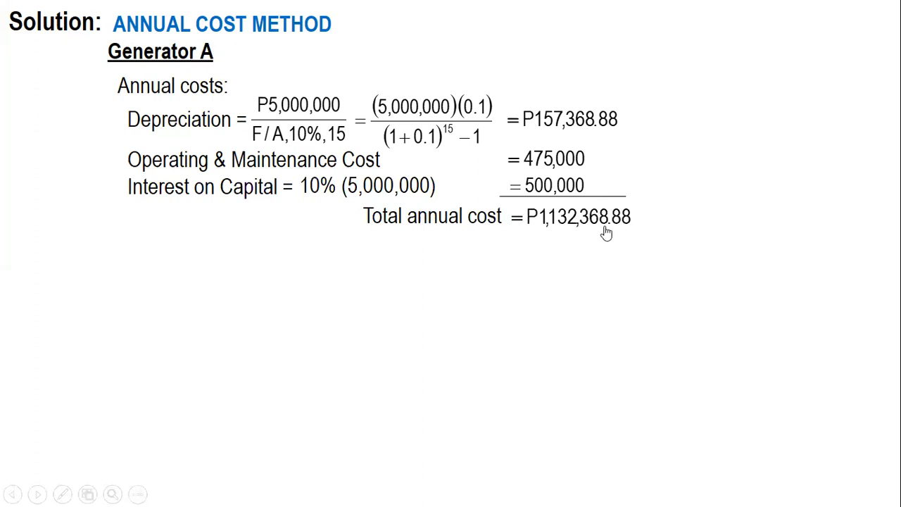
pyautogui.moveTo(501, 254)
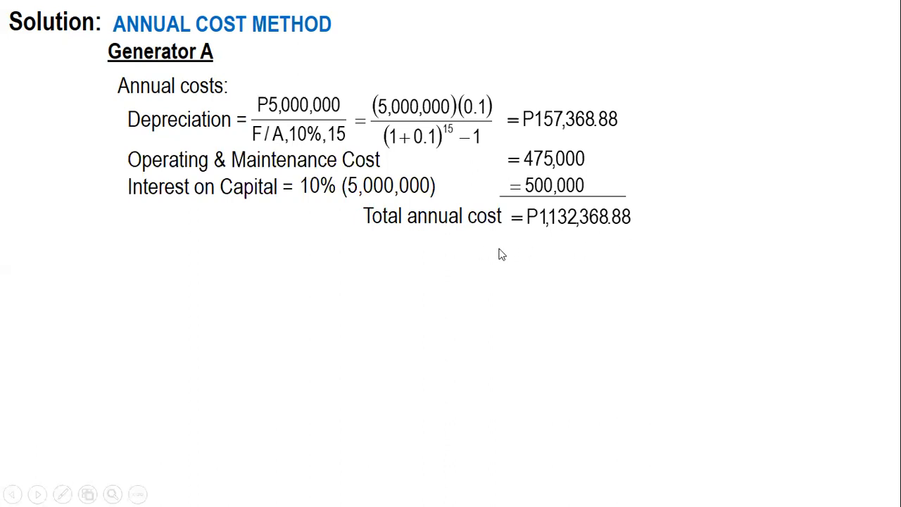
pyautogui.moveTo(148, 258)
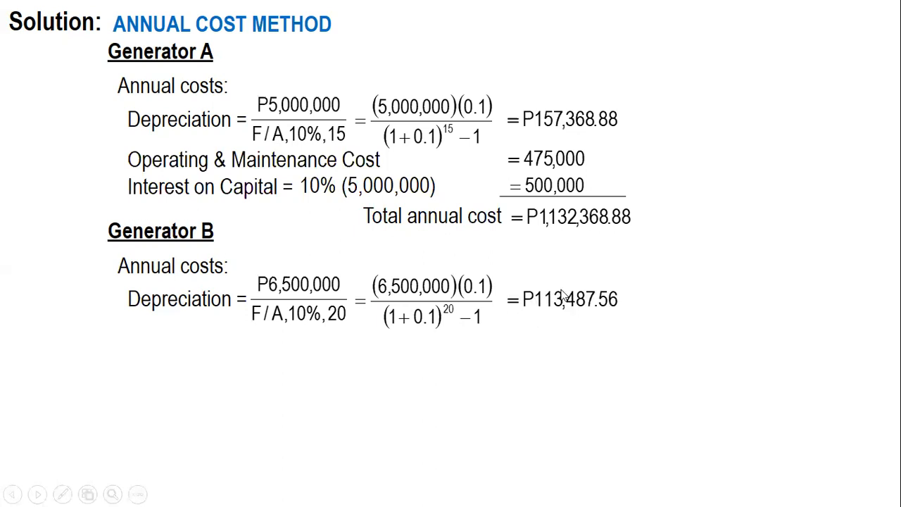
pyautogui.moveTo(174, 348)
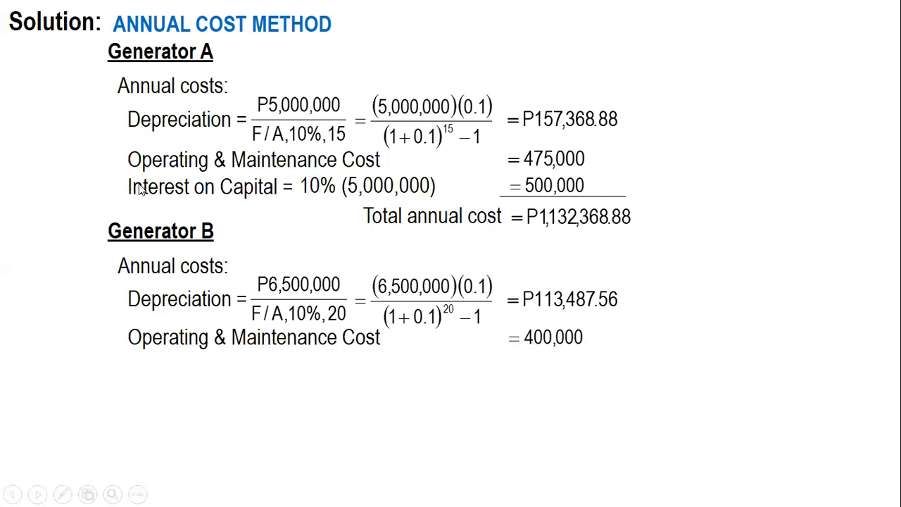
pyautogui.moveTo(186, 372)
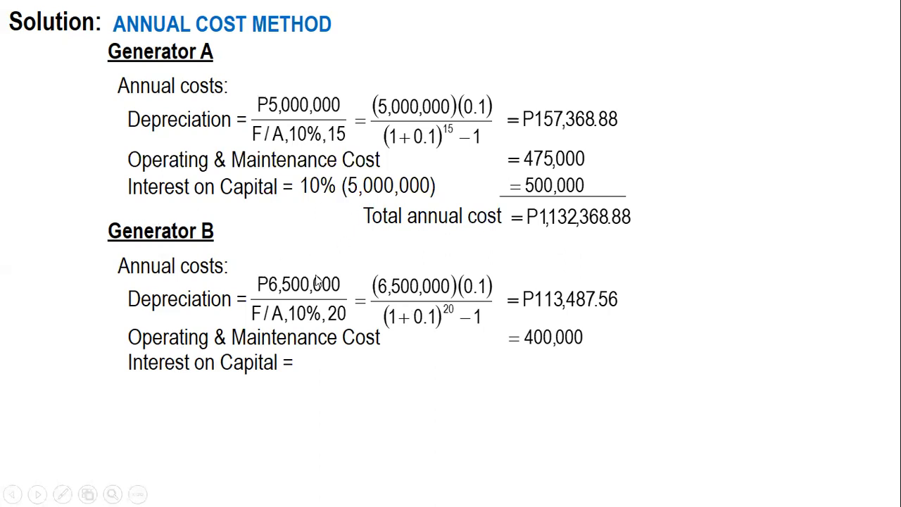
# Step: Enter Generator B's interest on capital as '10% (6,500,000)'
pyautogui.write('10% (6,500,000)')
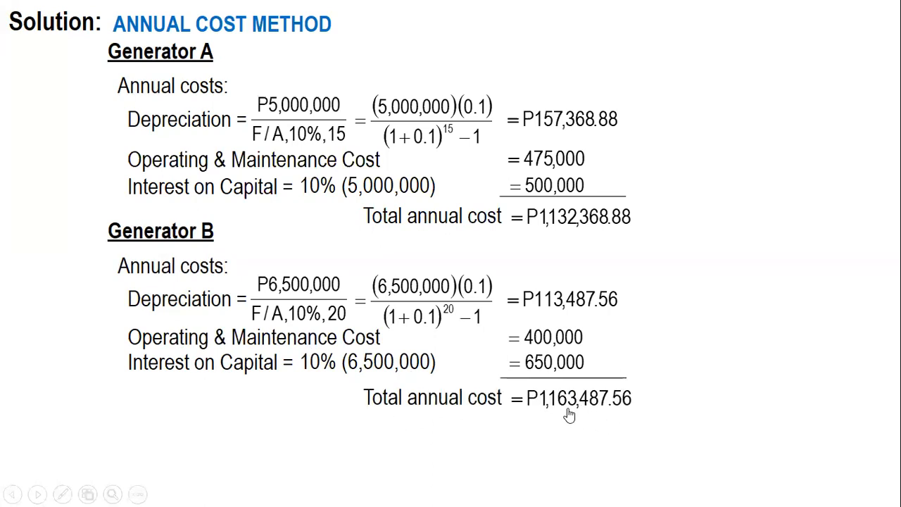
pyautogui.moveTo(578, 415)
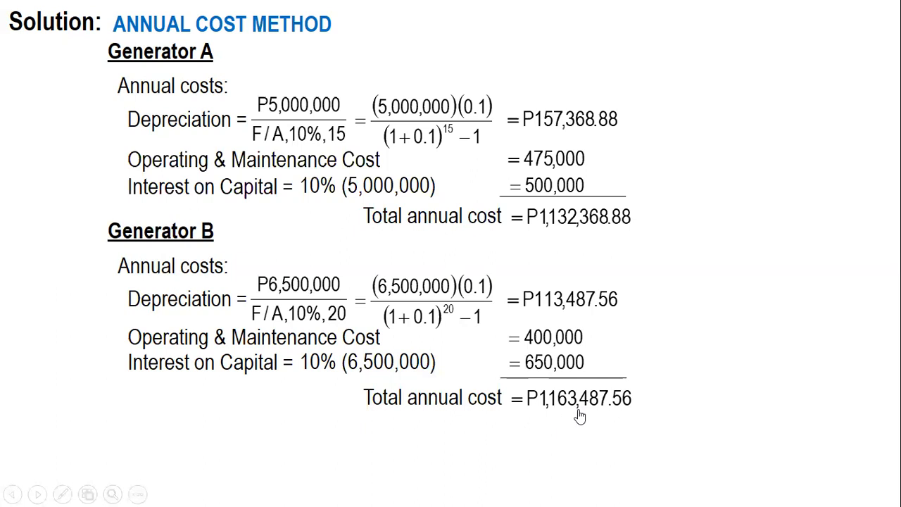
pyautogui.moveTo(622, 410)
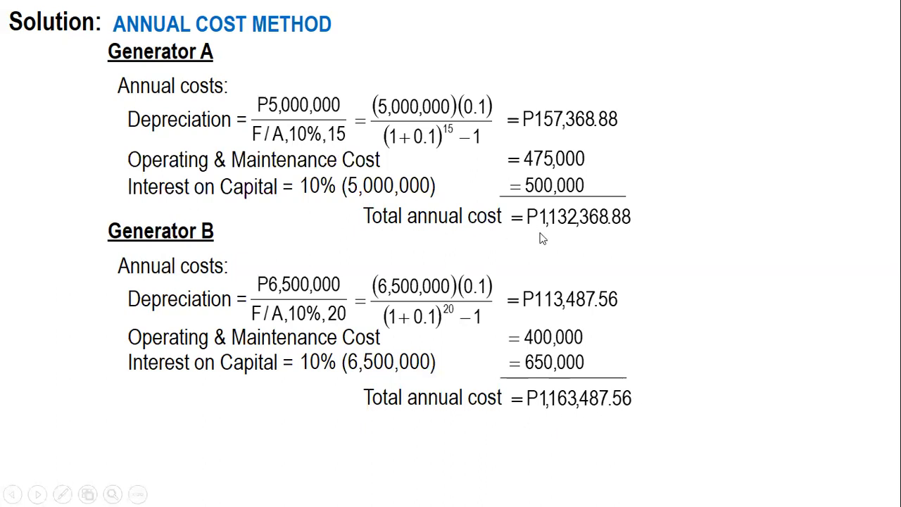
pyautogui.moveTo(546, 225)
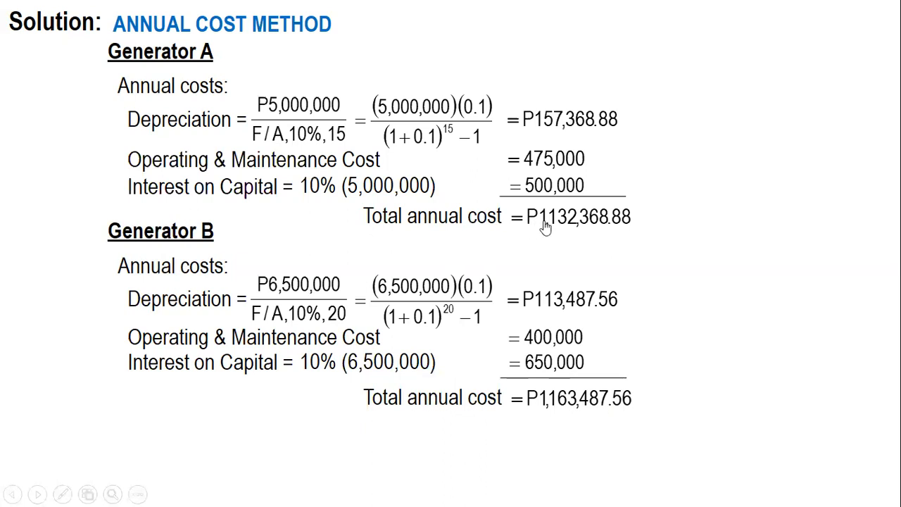
pyautogui.moveTo(519, 232)
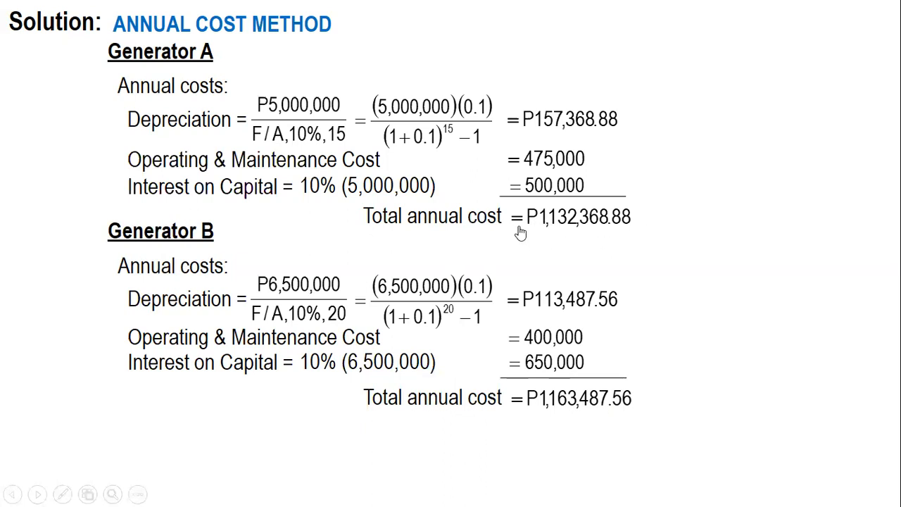
pyautogui.moveTo(218, 62)
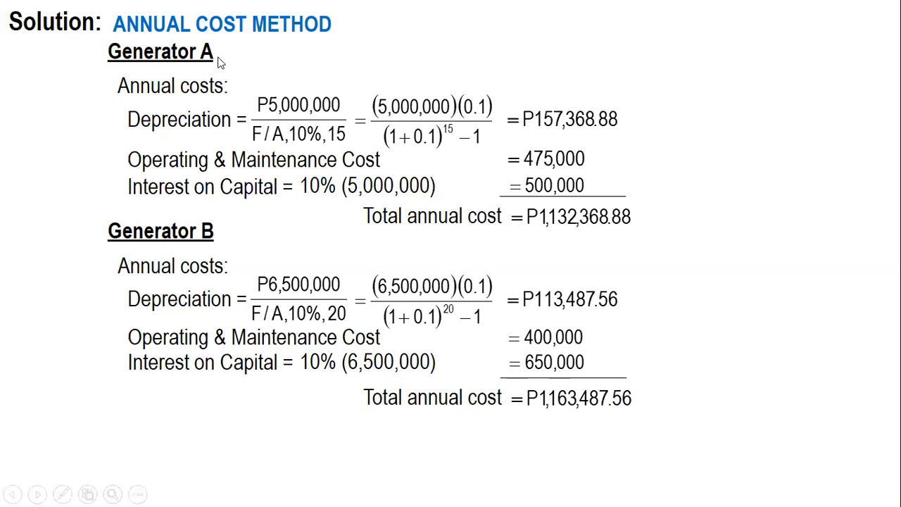
pyautogui.moveTo(574, 231)
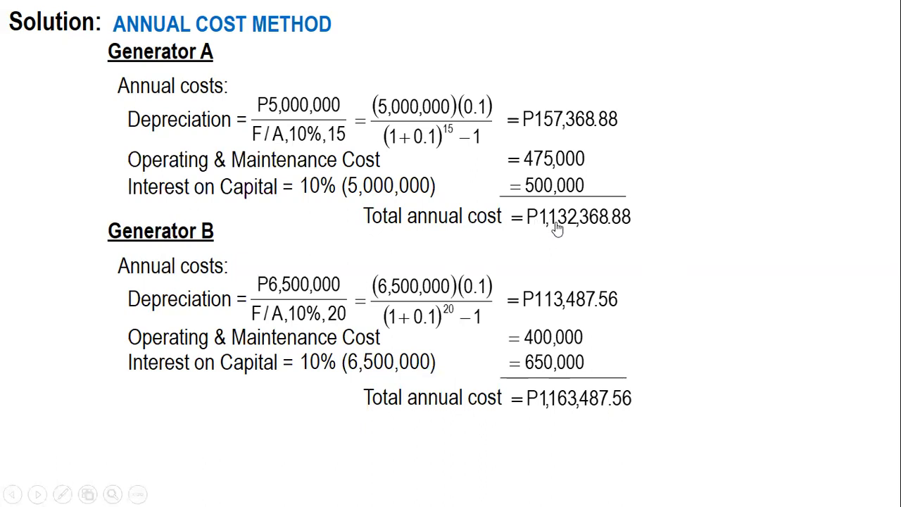
pyautogui.moveTo(542, 414)
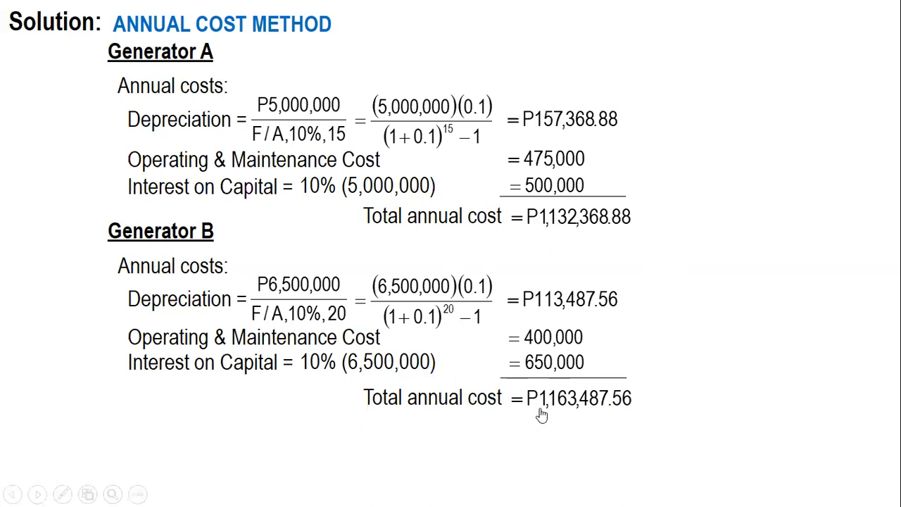
pyautogui.moveTo(307, 205)
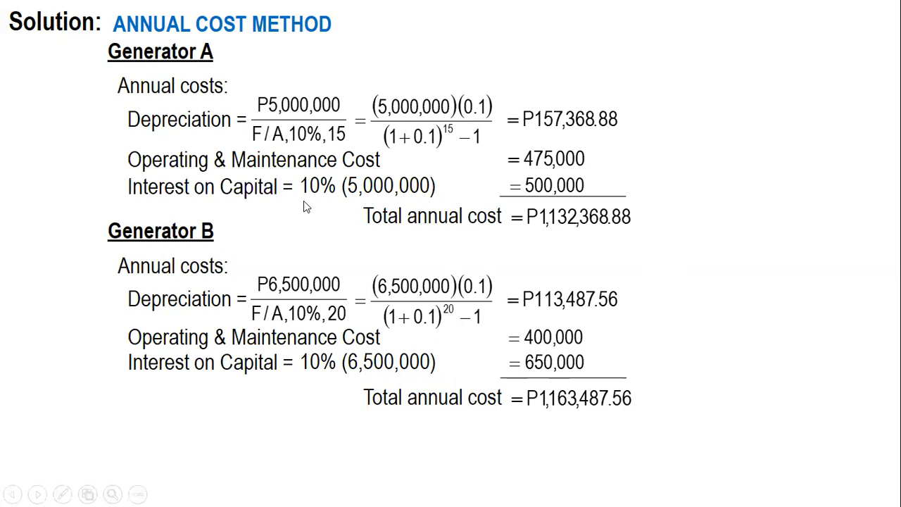
pyautogui.moveTo(242, 490)
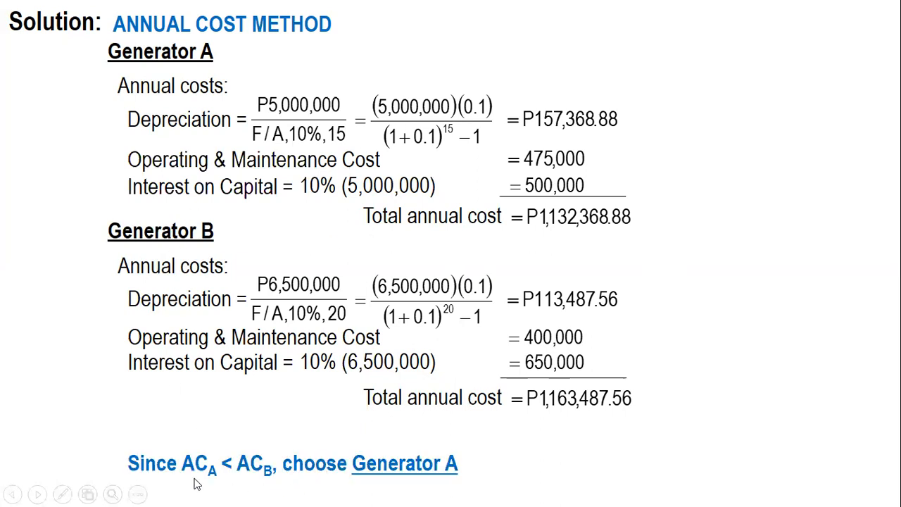
pyautogui.moveTo(220, 479)
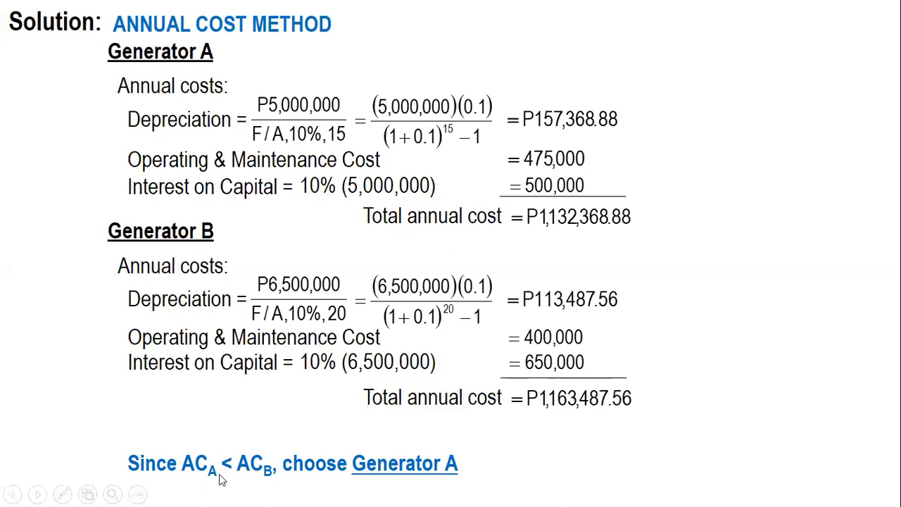
pyautogui.moveTo(584, 239)
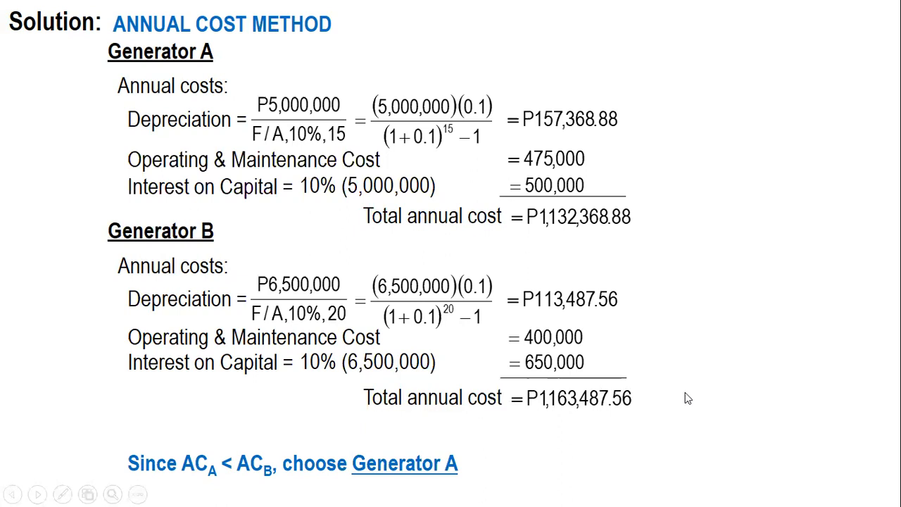
pyautogui.moveTo(457, 471)
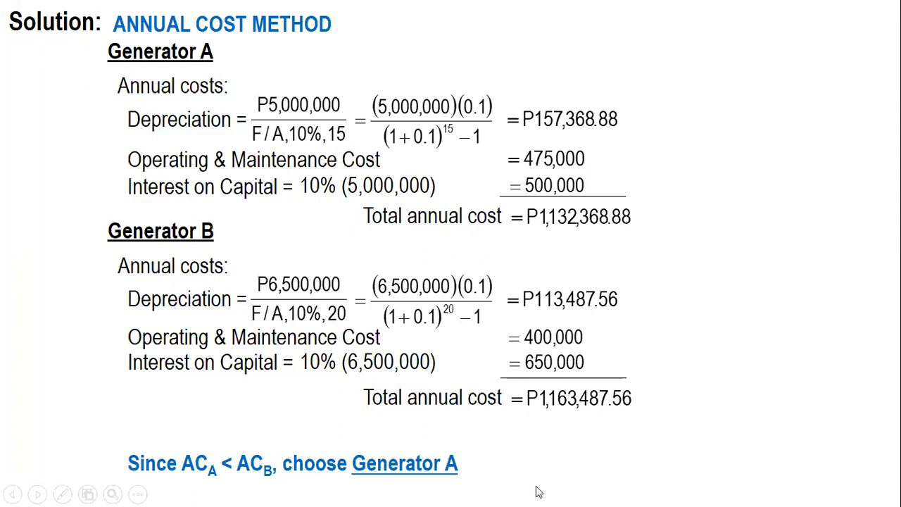
pyautogui.moveTo(161, 391)
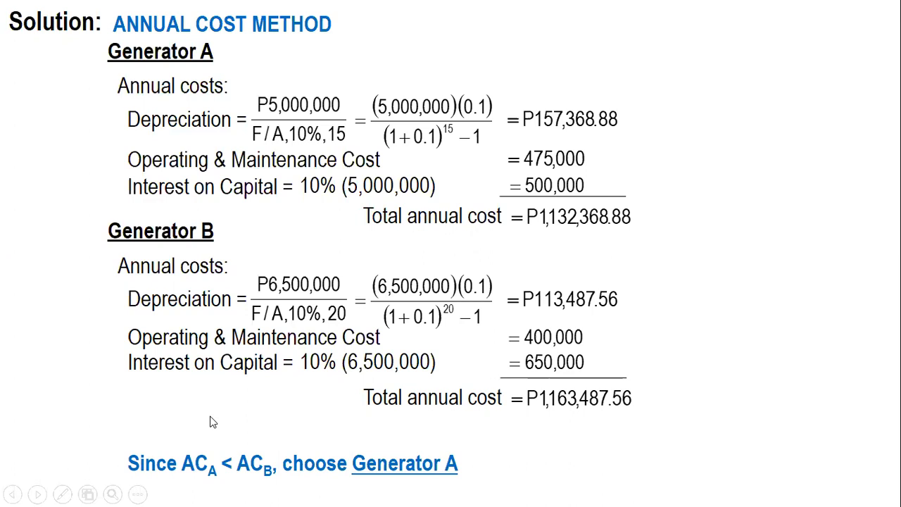
pyautogui.moveTo(217, 455)
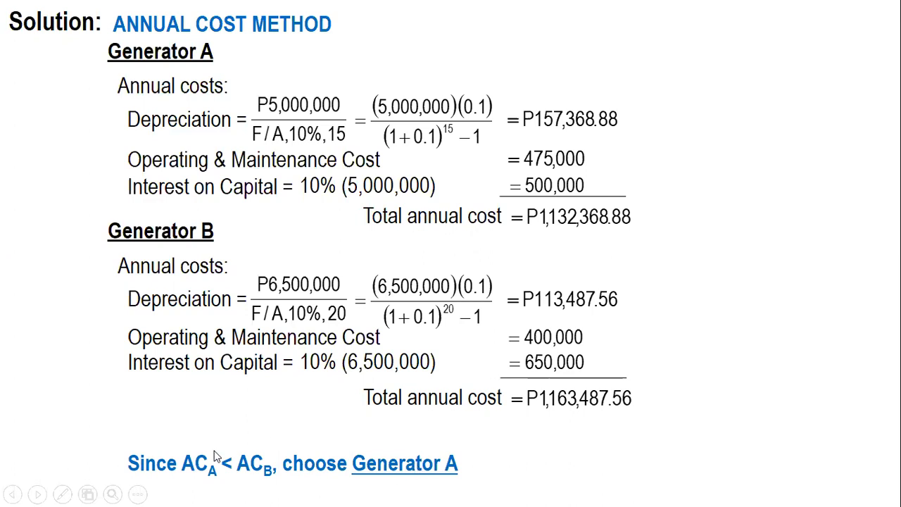
pyautogui.moveTo(535, 487)
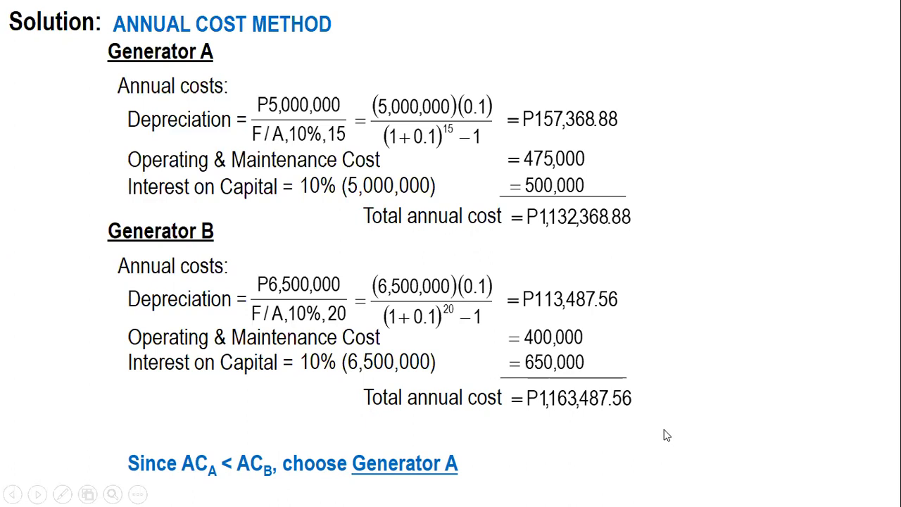
pyautogui.moveTo(729, 330)
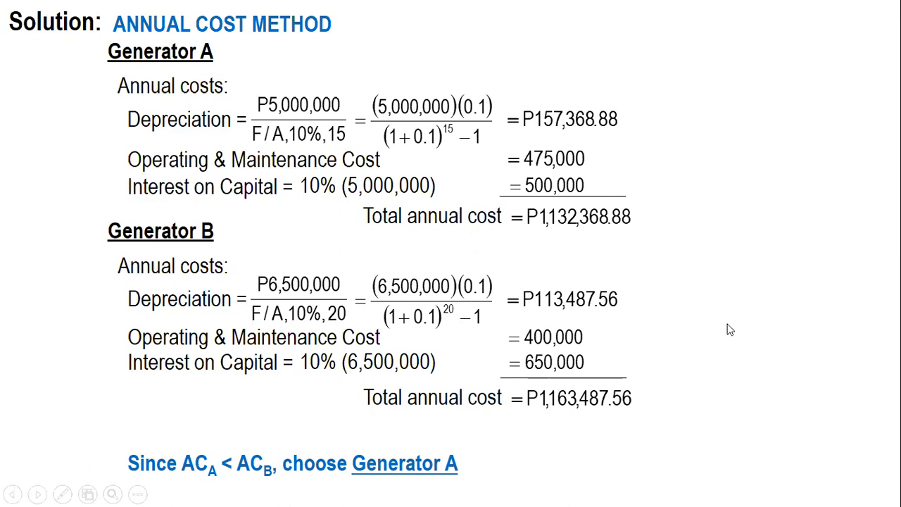